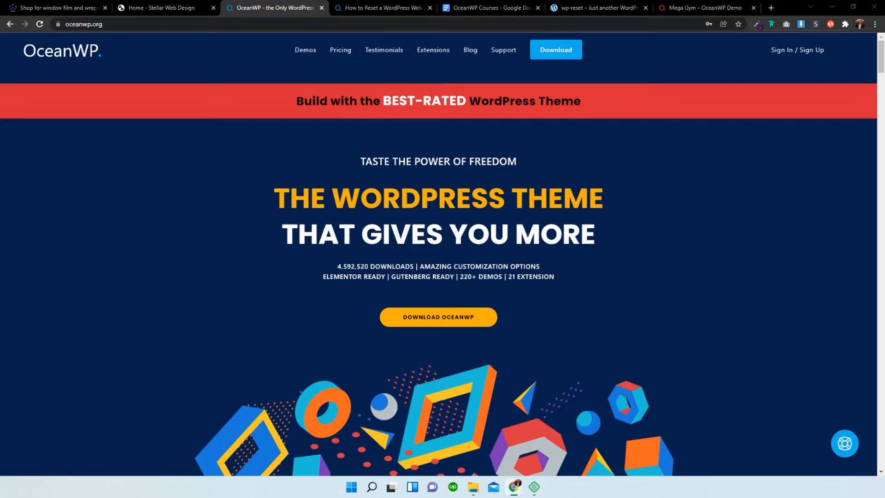
mouse_move(694, 213)
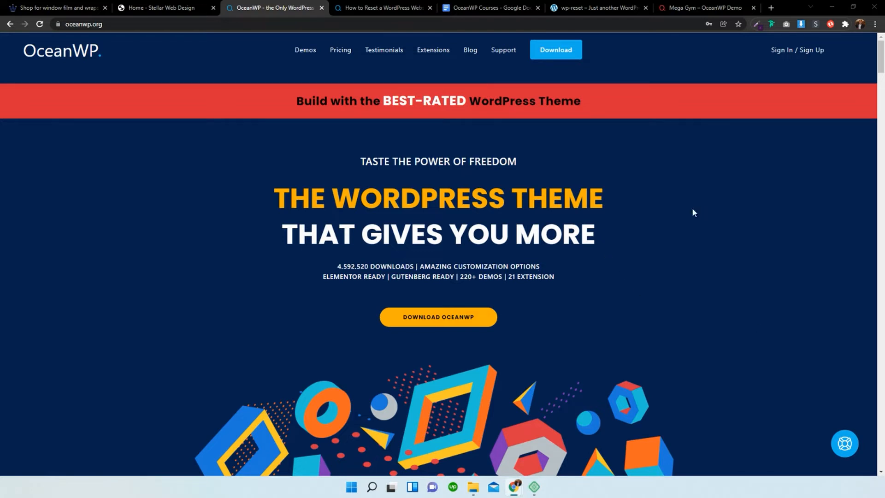
Step: View the live front end of the Stellar Web Design site, then return to its admin dashboard
click(158, 8)
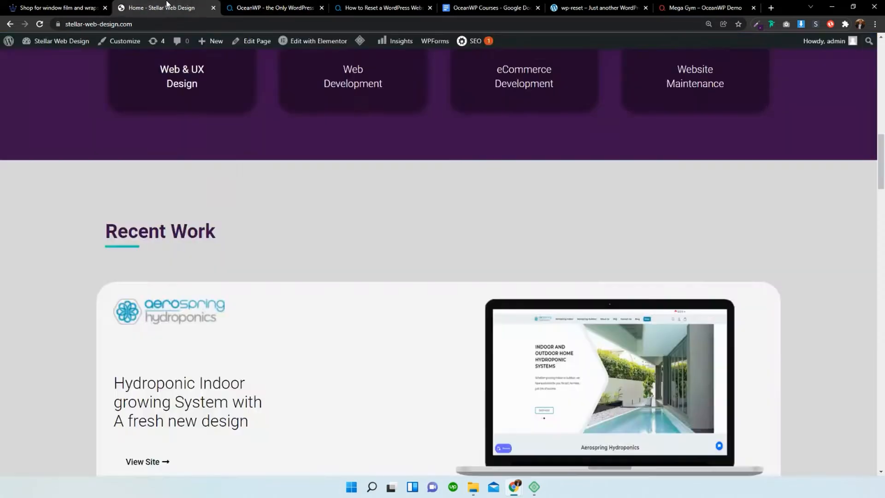
click(273, 7)
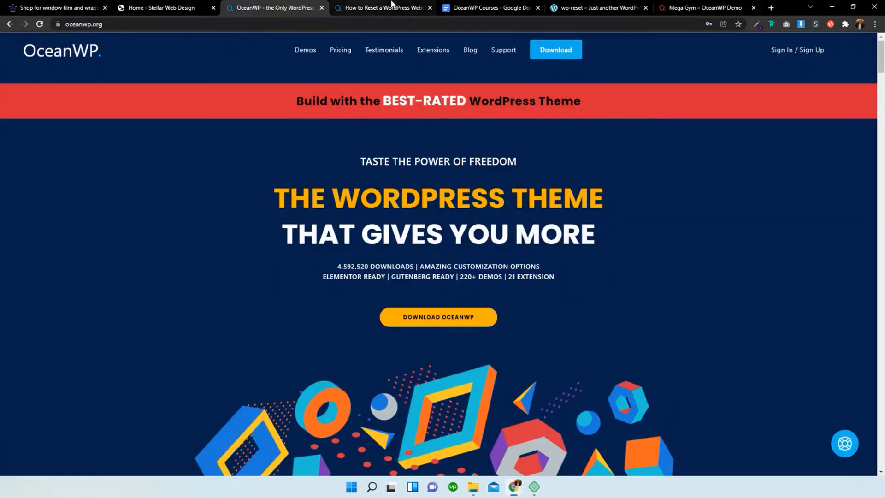
mouse_move(559, 487)
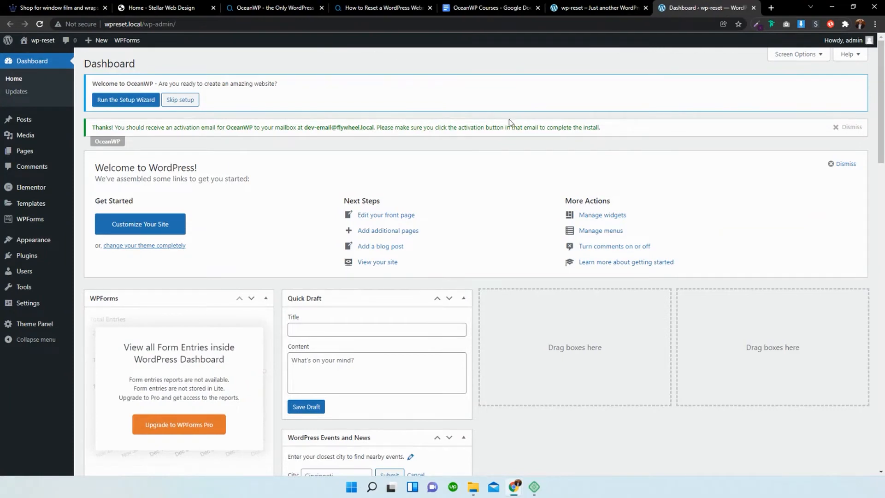
click(41, 40)
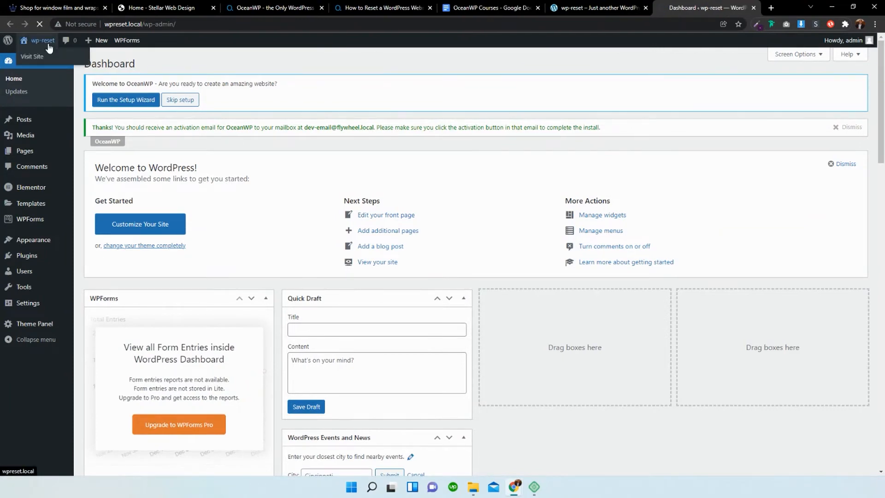
click(32, 57)
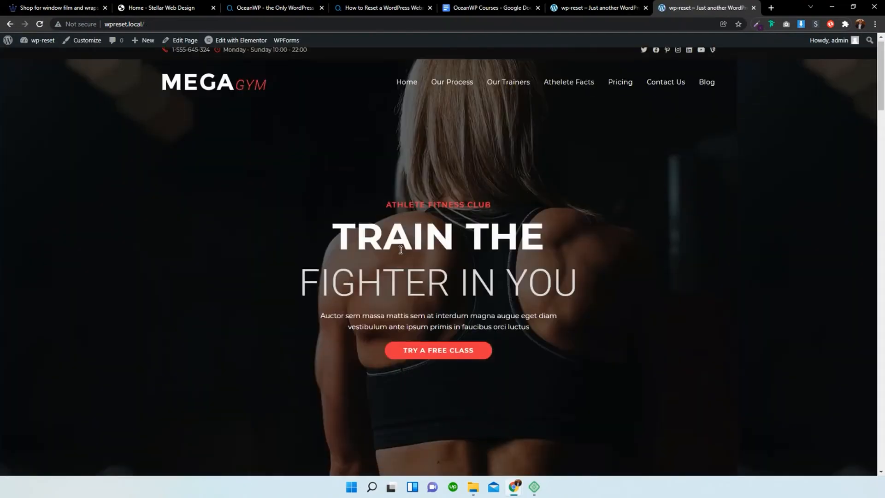
scroll(down, 3)
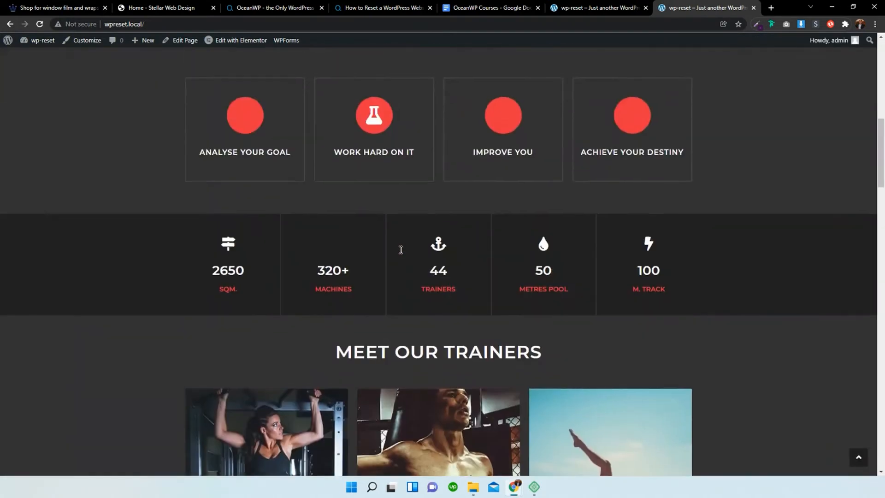
scroll(up, 3)
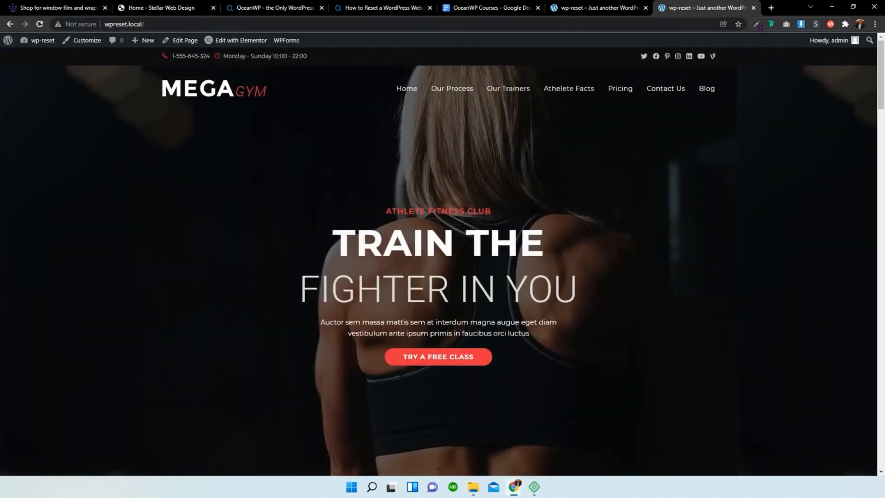
mouse_move(846, 84)
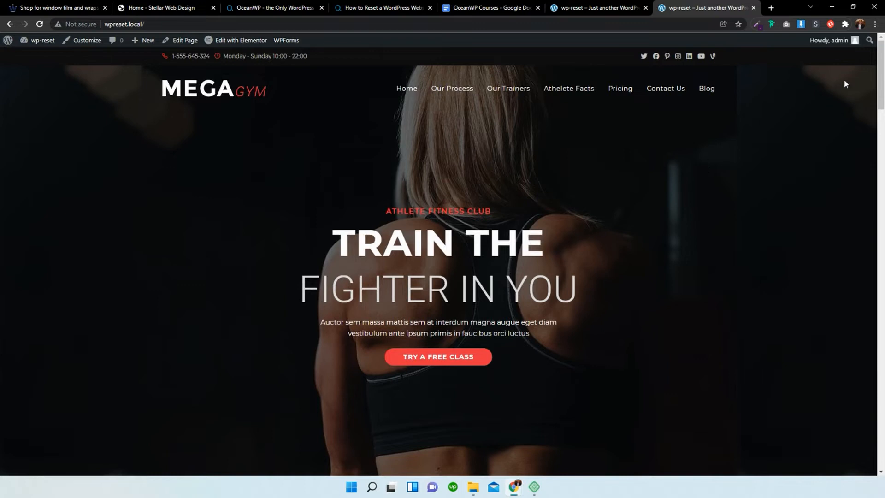
mouse_move(852, 80)
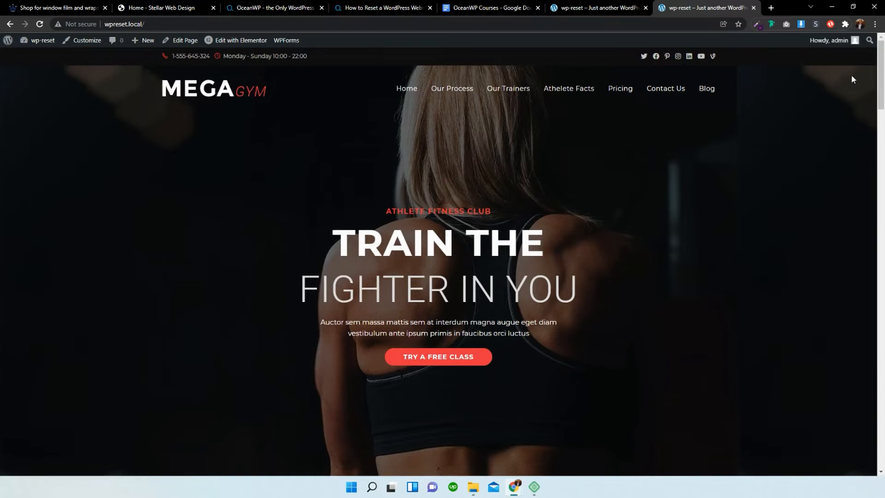
mouse_move(609, 183)
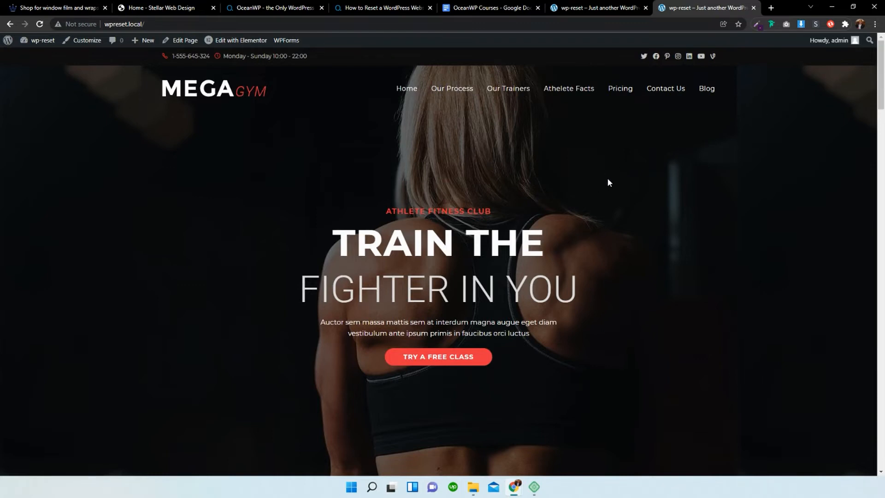
mouse_move(635, 182)
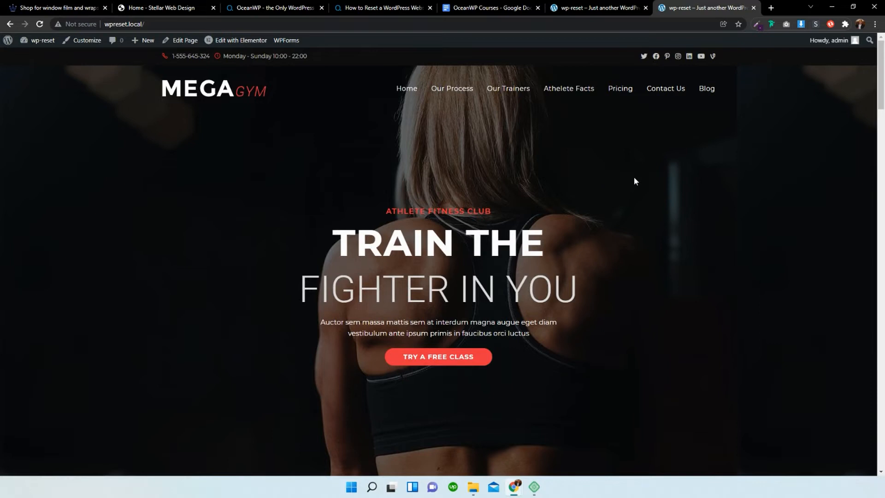
mouse_move(622, 146)
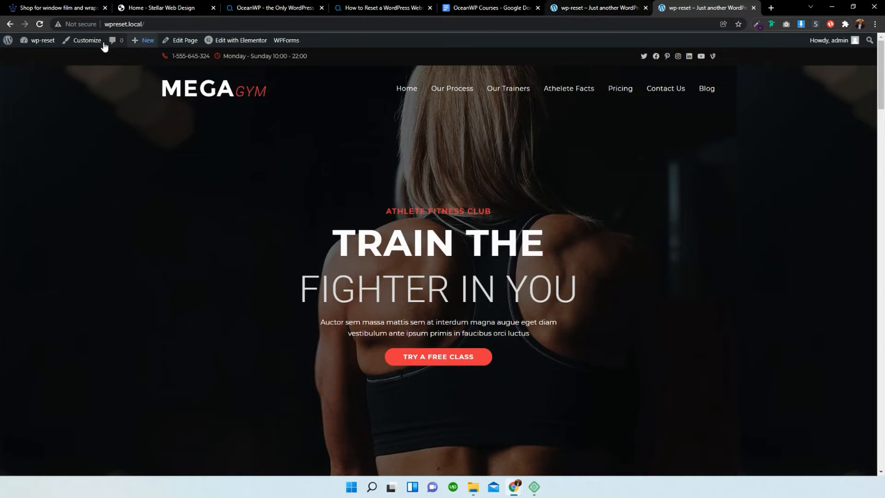
click(41, 40)
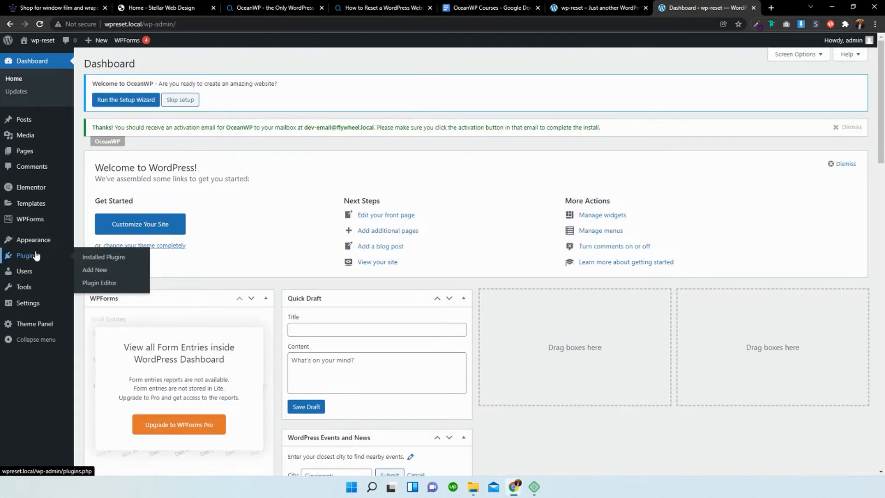
Step: From Installed Plugins, go to Add New and search the plugin directory for 'WP RESET'
click(104, 257)
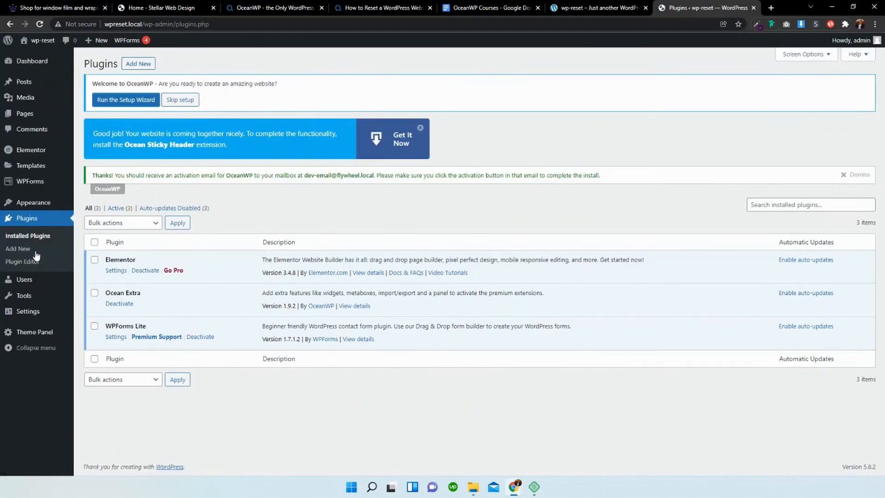
click(138, 63)
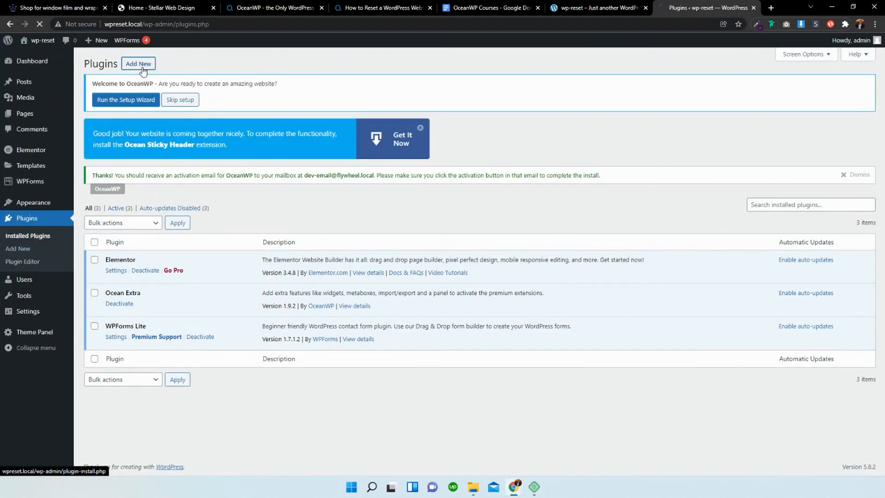
click(137, 64)
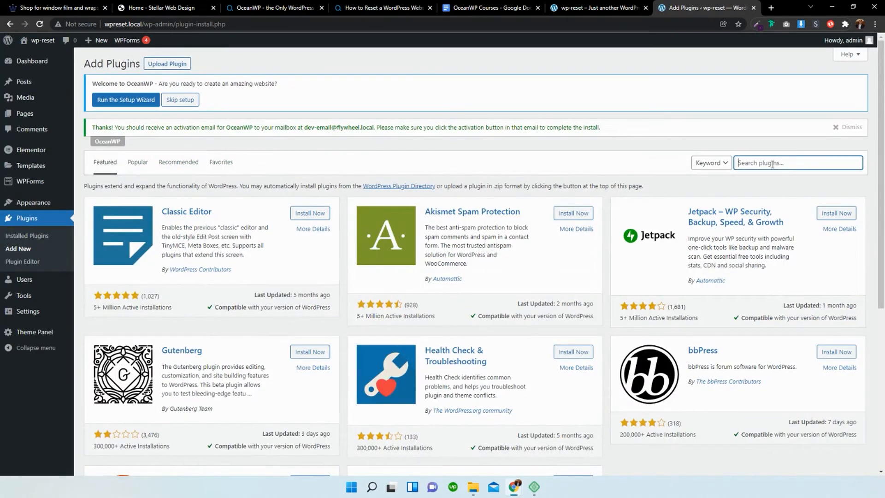
text(WP RESET)
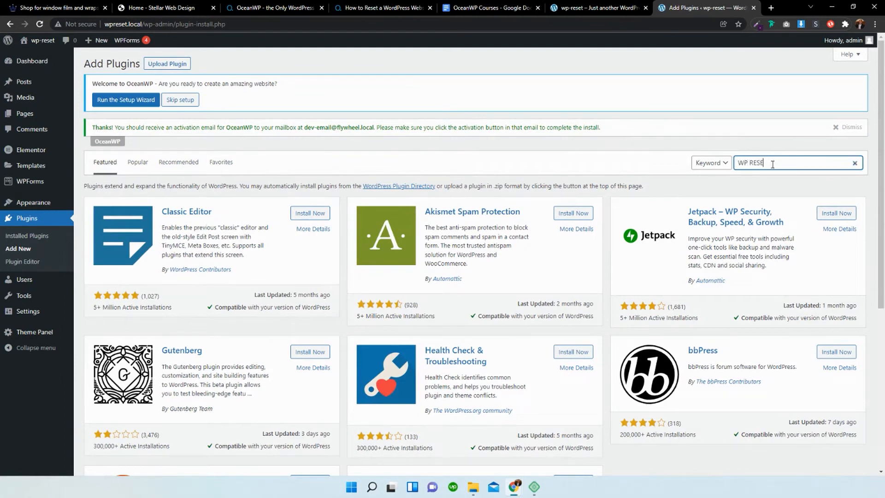
text(T)
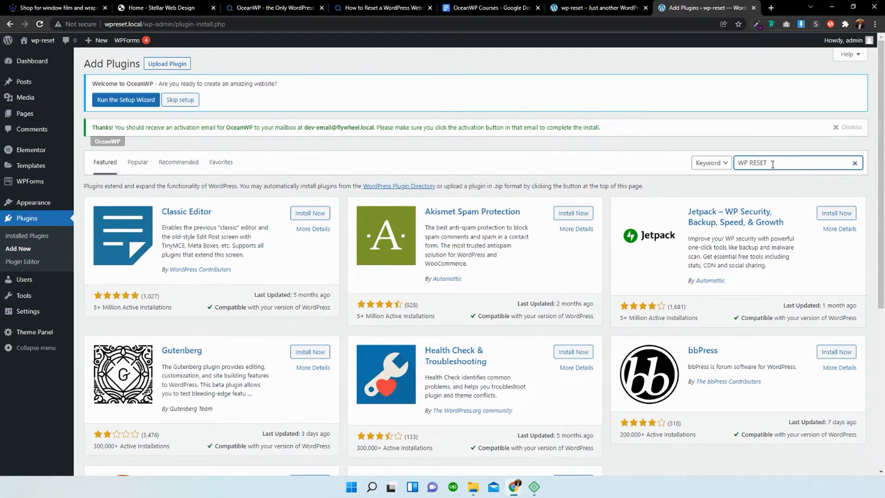
key(Return)
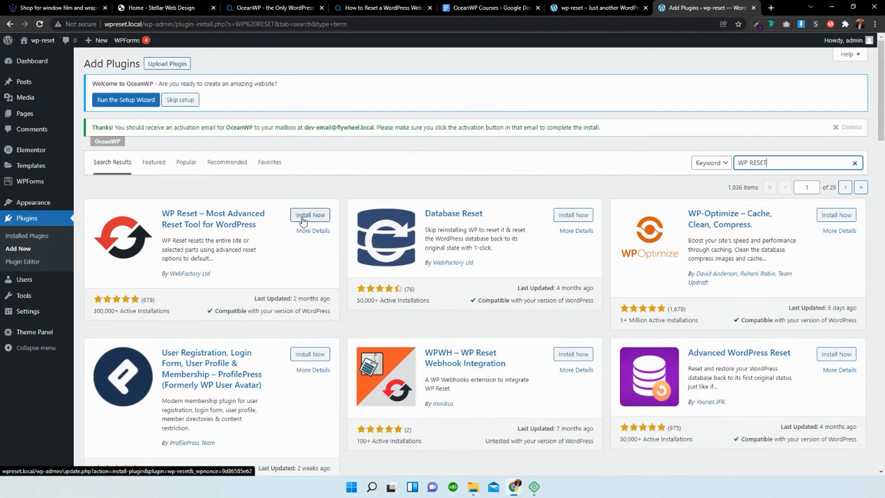
mouse_move(201, 298)
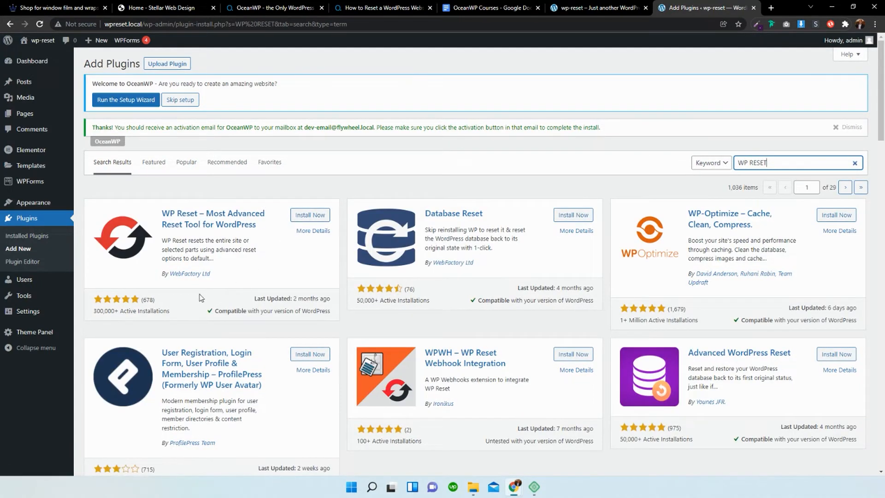
Step: Install and activate WP Reset, dismiss its welcome notice and go to Open WP Reset Tools
click(310, 215)
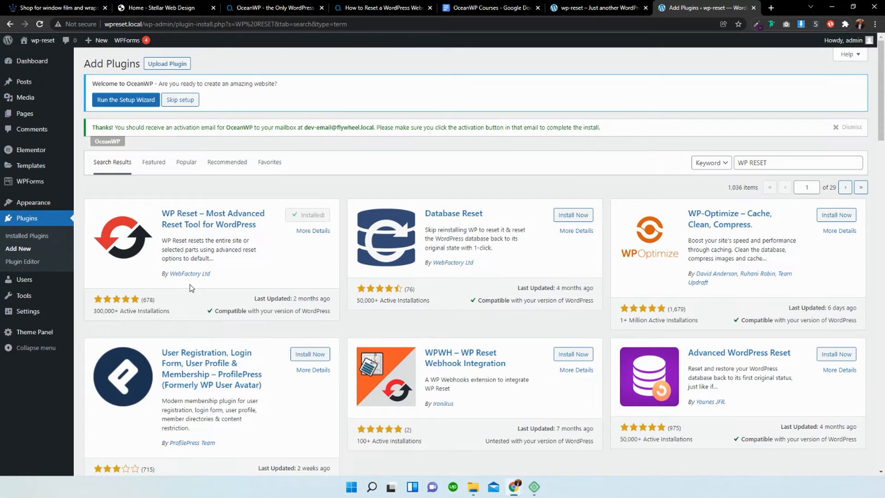
click(313, 217)
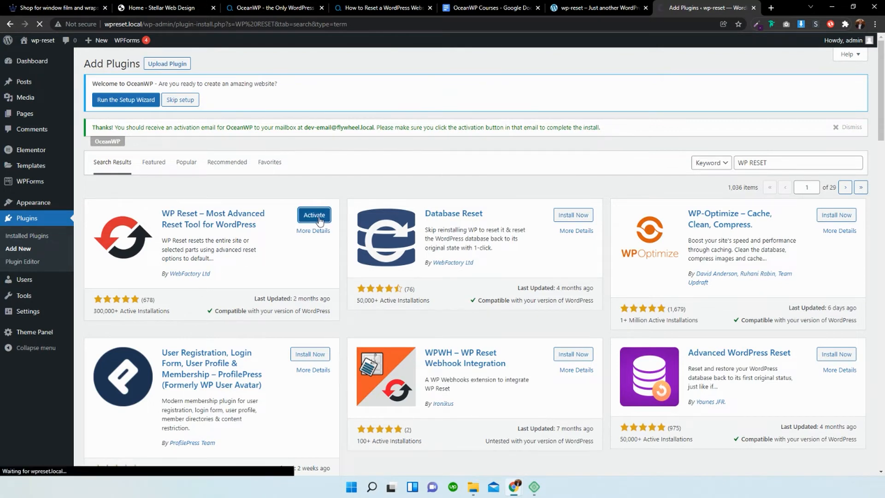
click(313, 217)
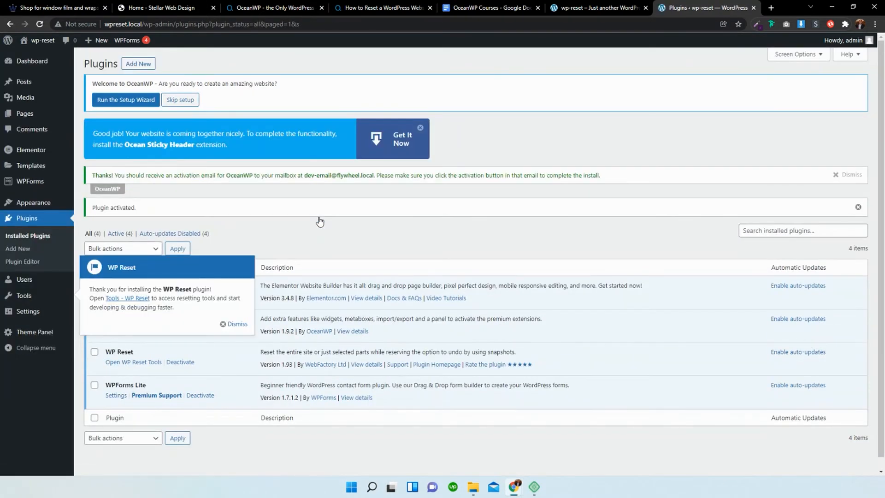
click(237, 324)
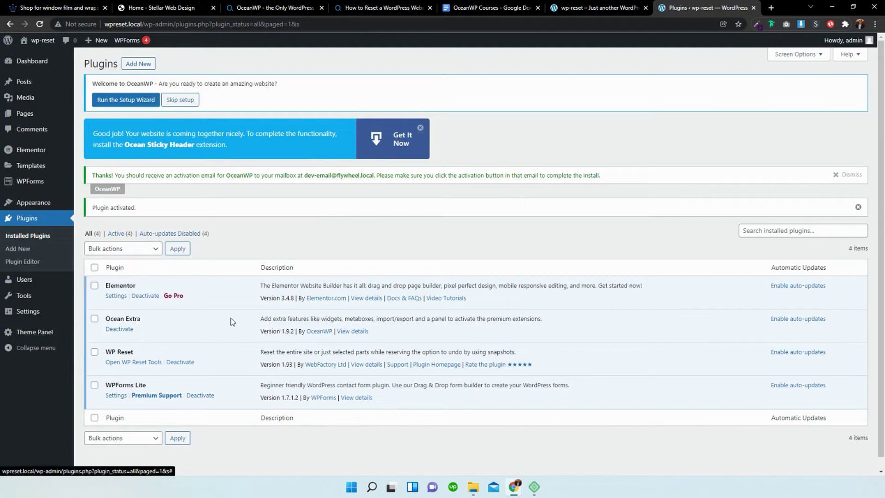
click(133, 361)
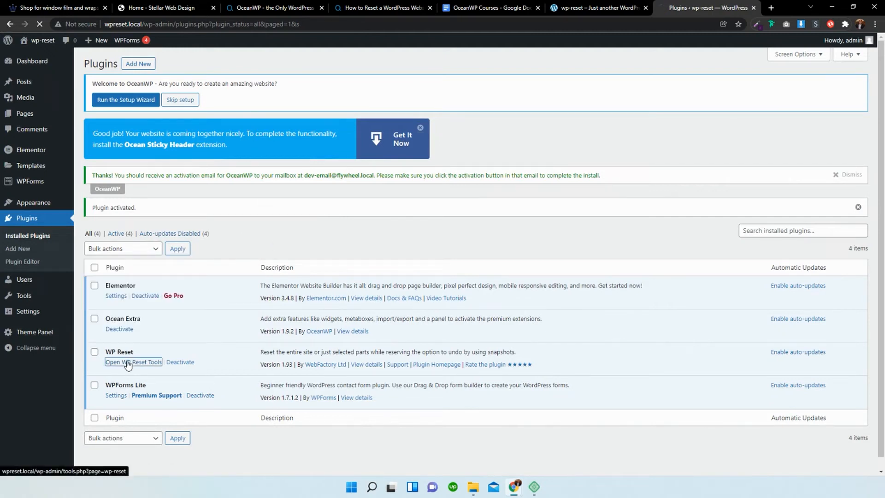
click(132, 361)
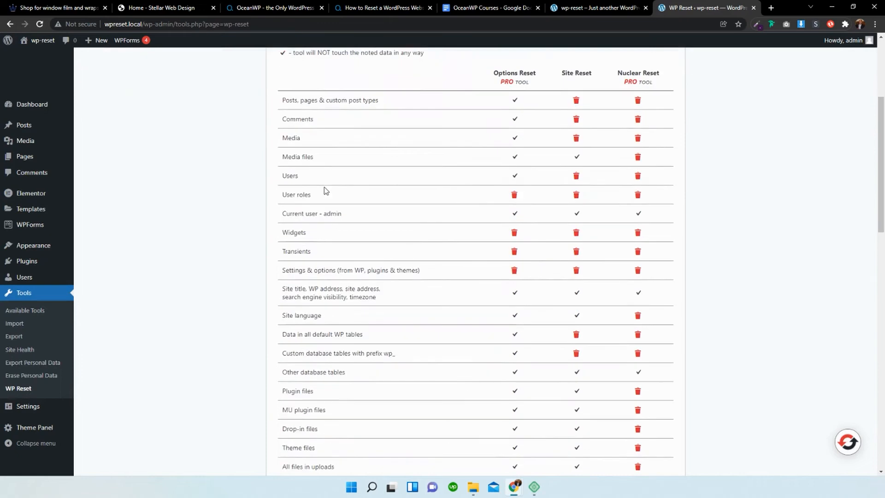
scroll(down, 3)
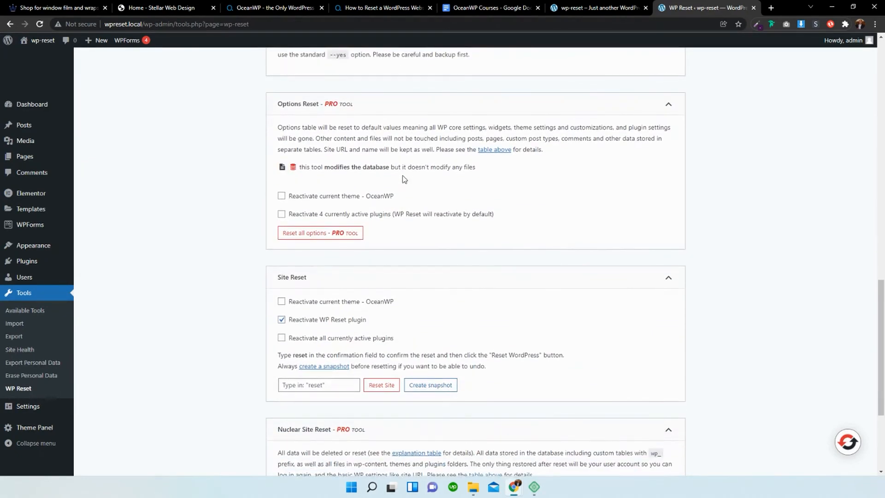
scroll(up, 3)
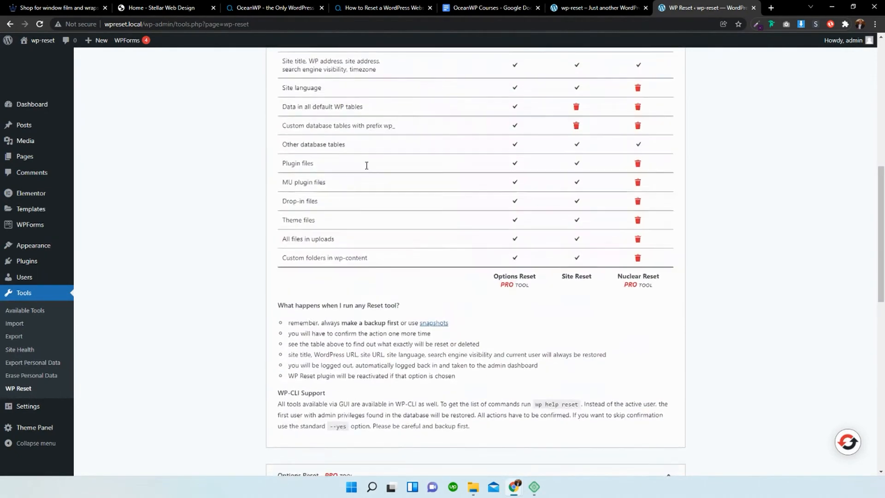
scroll(up, 3)
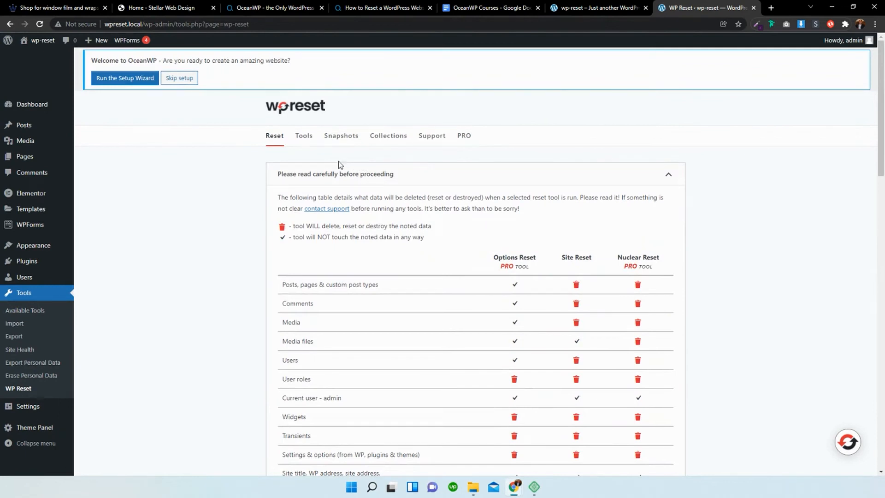
scroll(down, 3)
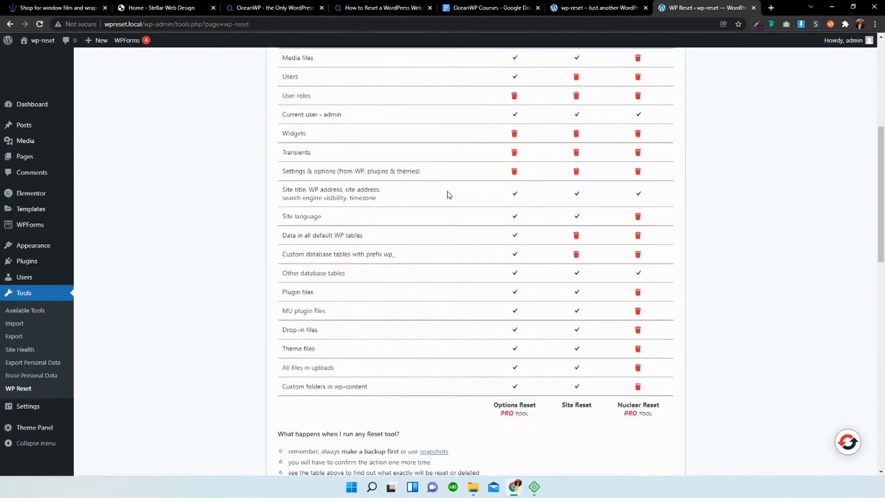
scroll(down, 3)
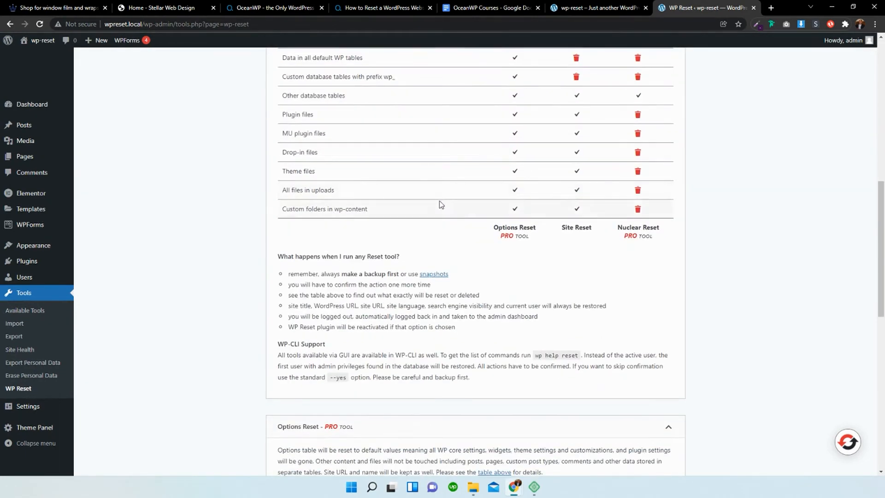
scroll(down, 3)
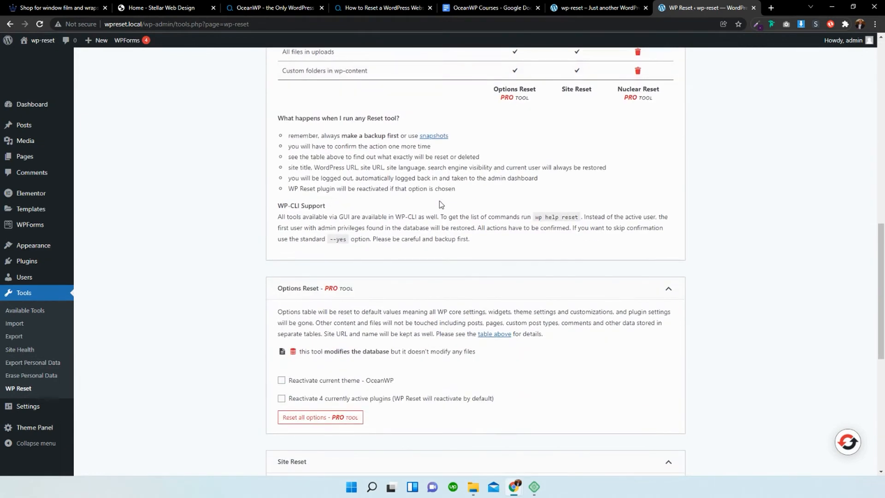
scroll(down, 3)
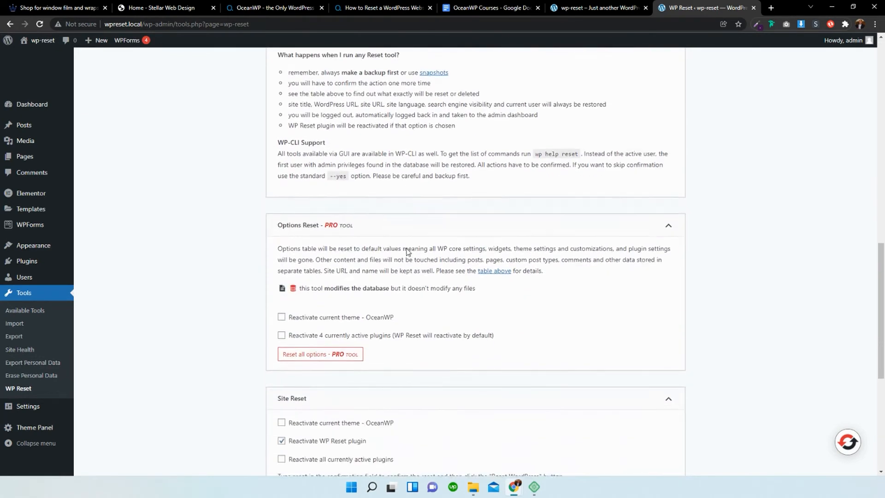
scroll(down, 3)
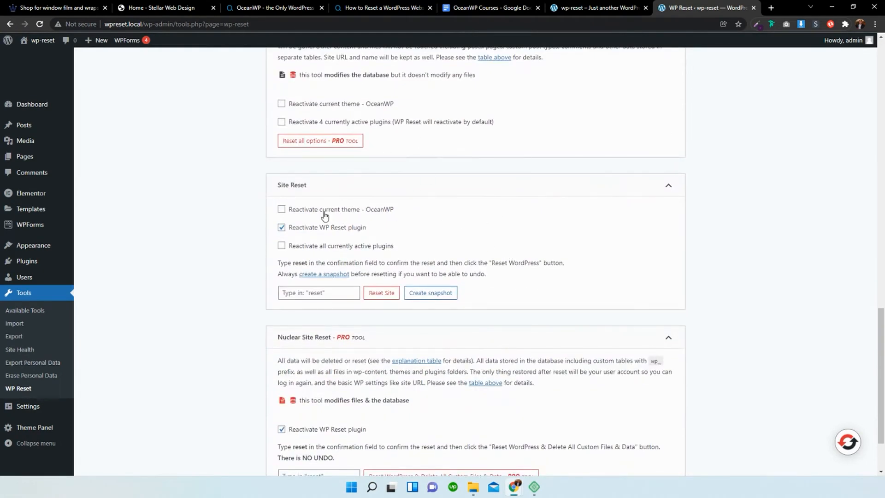
mouse_move(330, 212)
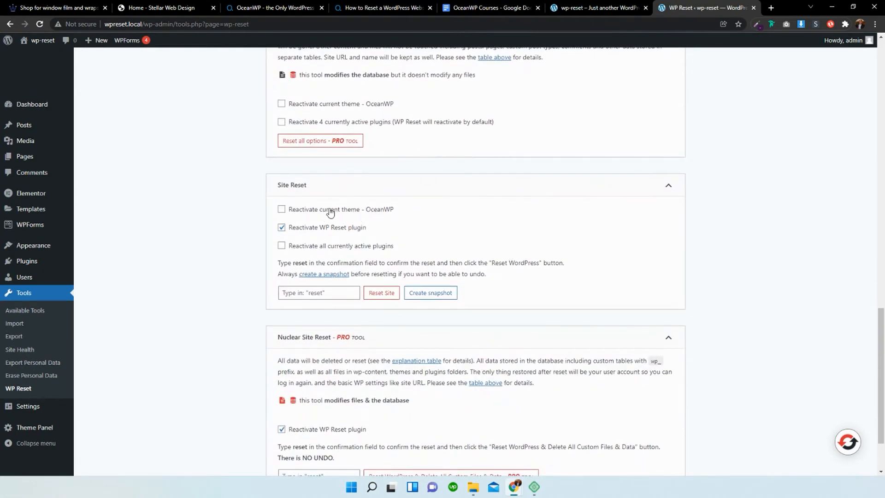
mouse_move(314, 255)
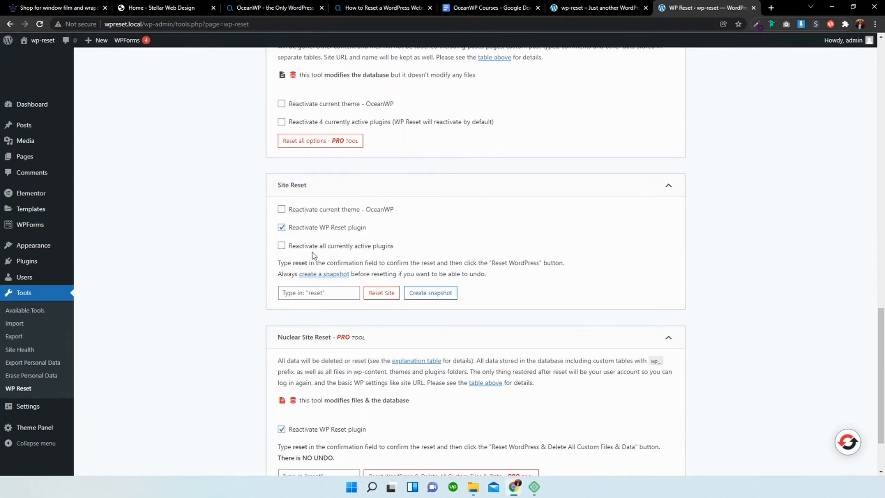
Step: Confirm Site Reset with the word 'reset', run Reset Site and confirm Reset WordPress
click(318, 292)
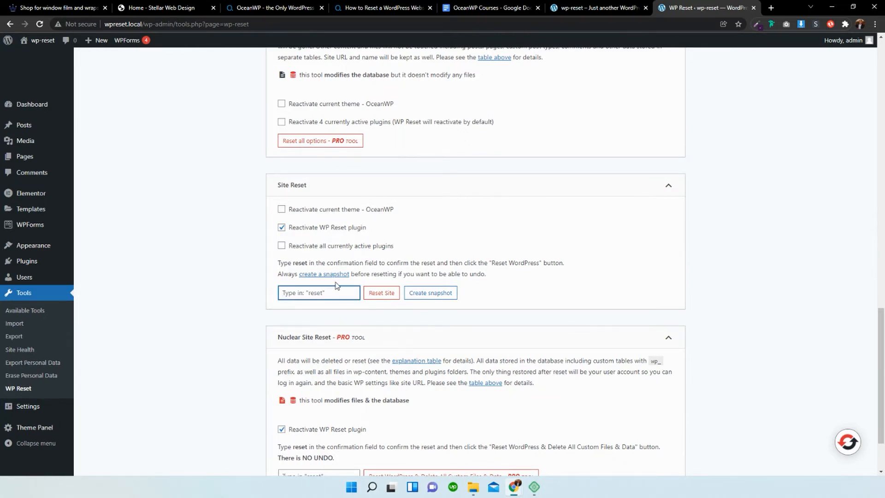
text(reset)
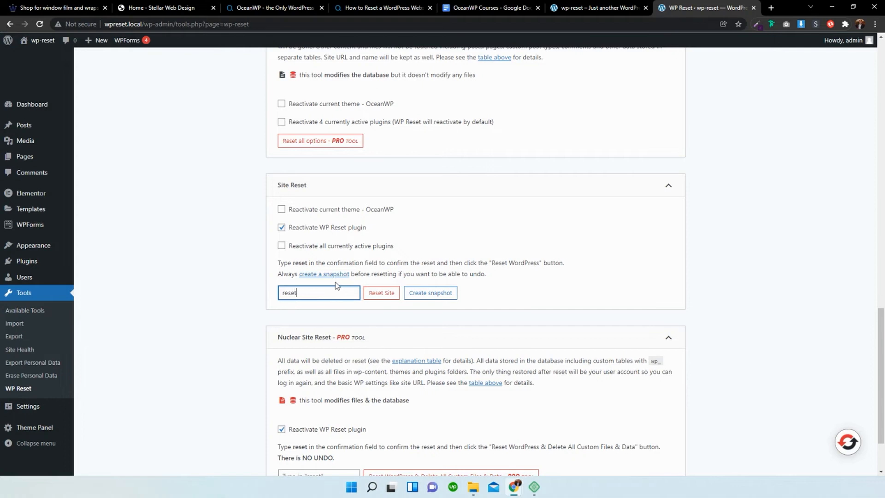
scroll(down, 3)
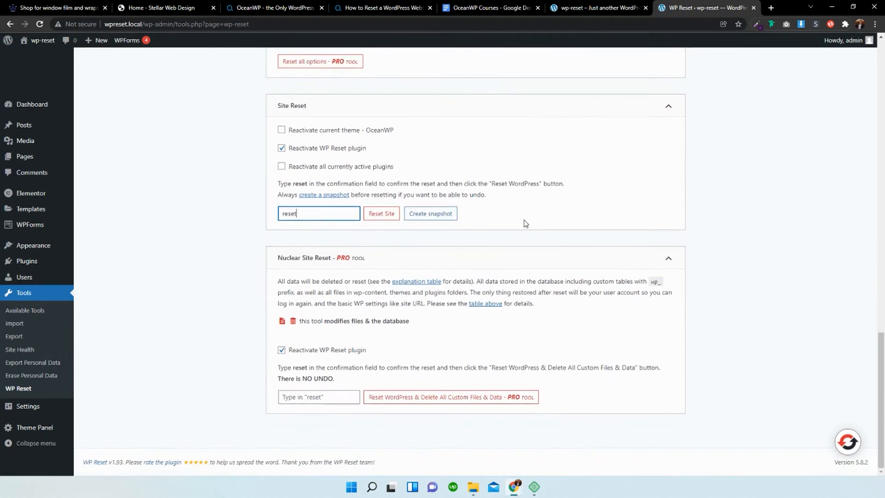
mouse_move(409, 243)
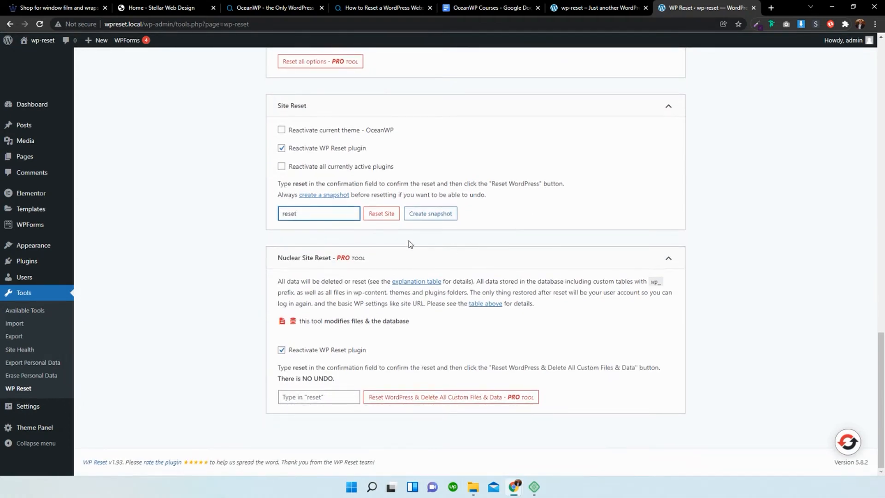
click(381, 213)
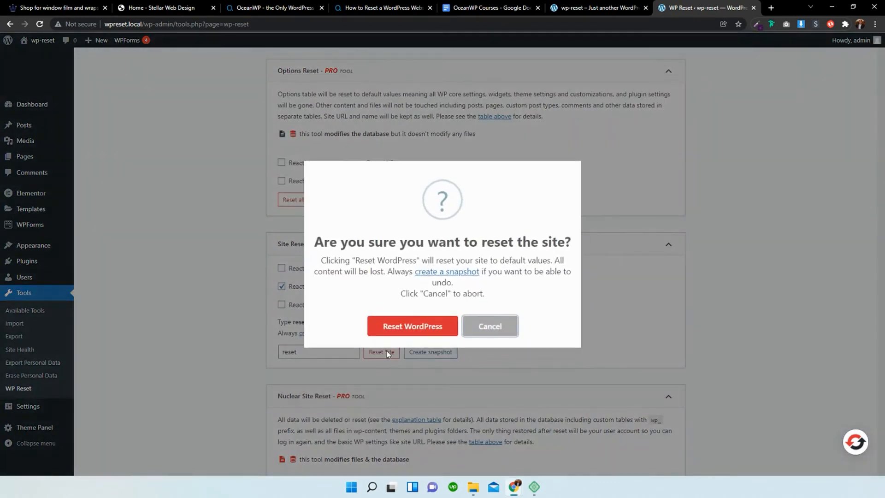
click(413, 326)
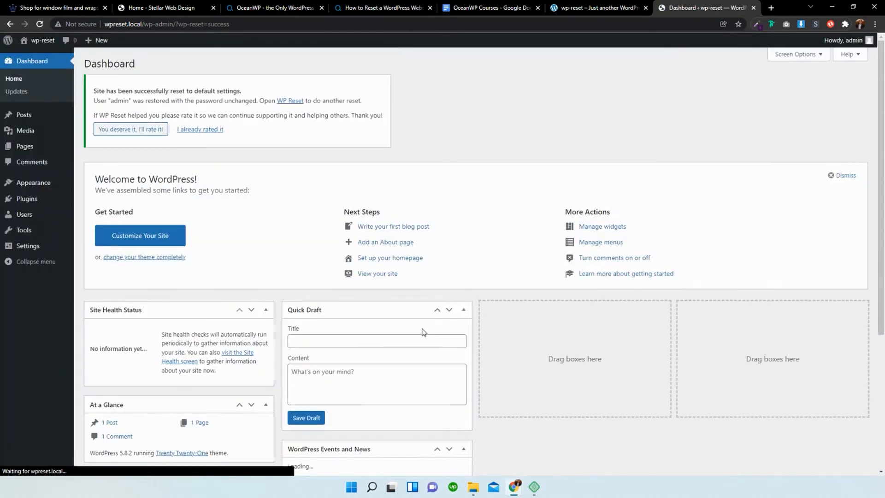
mouse_move(55, 64)
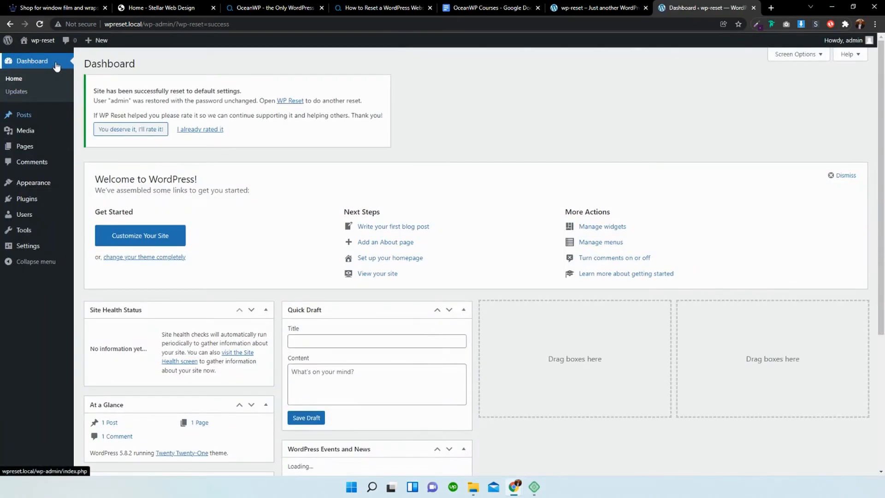
mouse_move(389, 106)
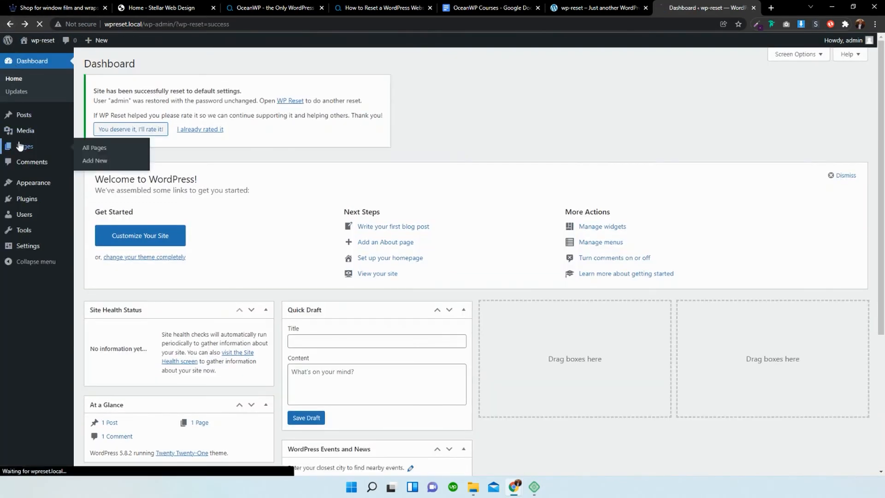
Step: Check All Pages and Installed Plugins show only defaults with WP Reset active, then return to WP Reset
click(94, 148)
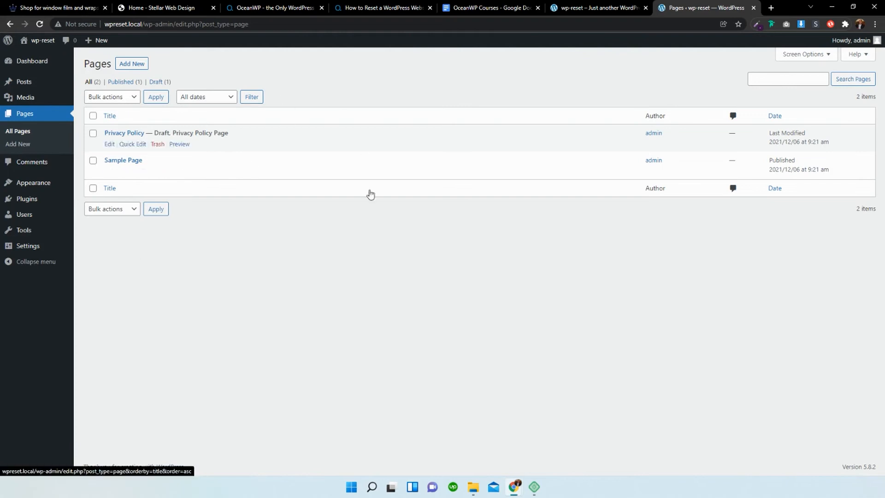
mouse_move(285, 355)
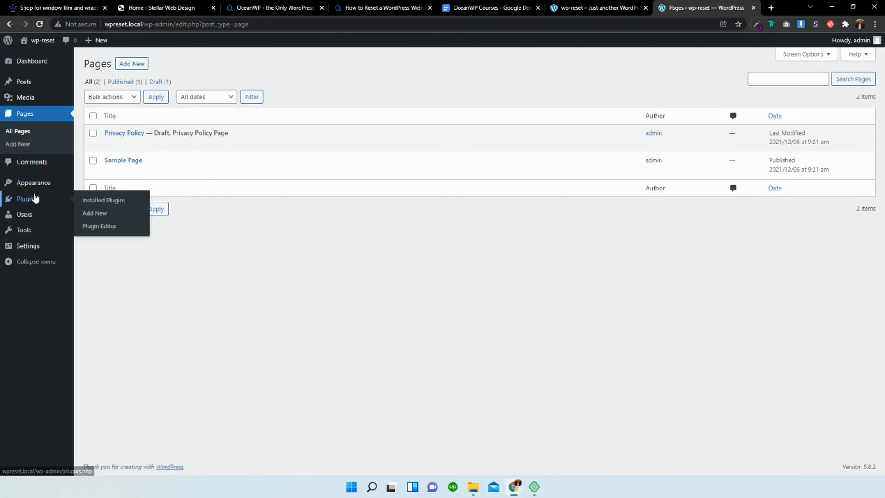
click(103, 200)
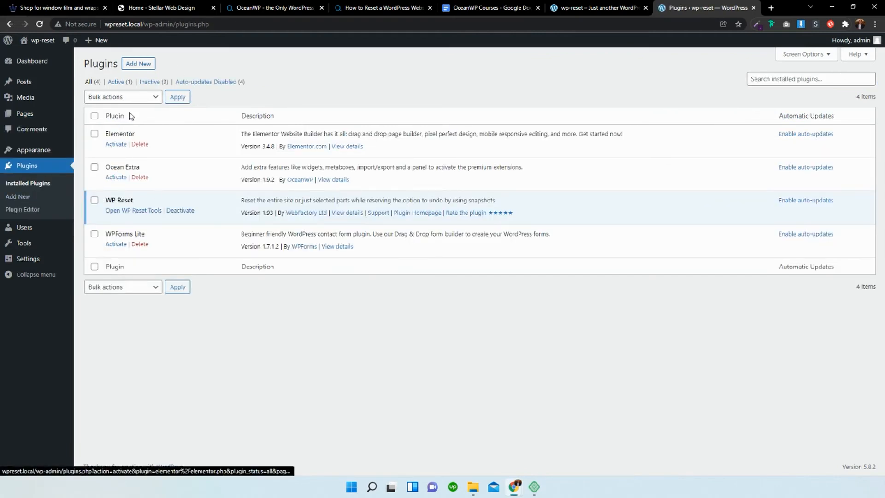
mouse_move(188, 176)
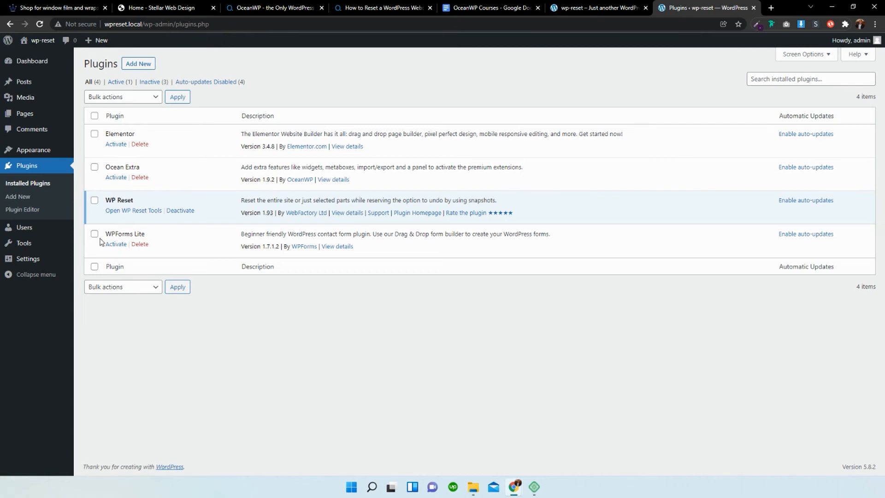
click(133, 210)
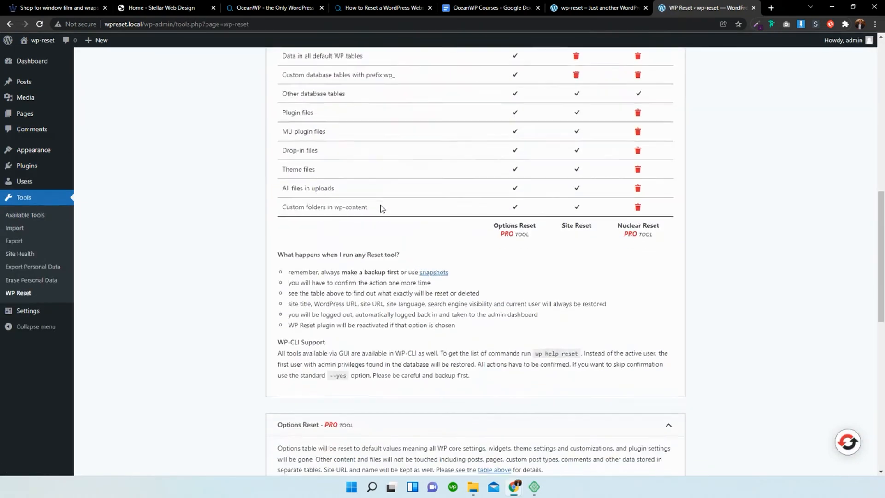
Step: Scroll through the Site Reset and Nuclear Site Reset options table and back up
scroll(down, 3)
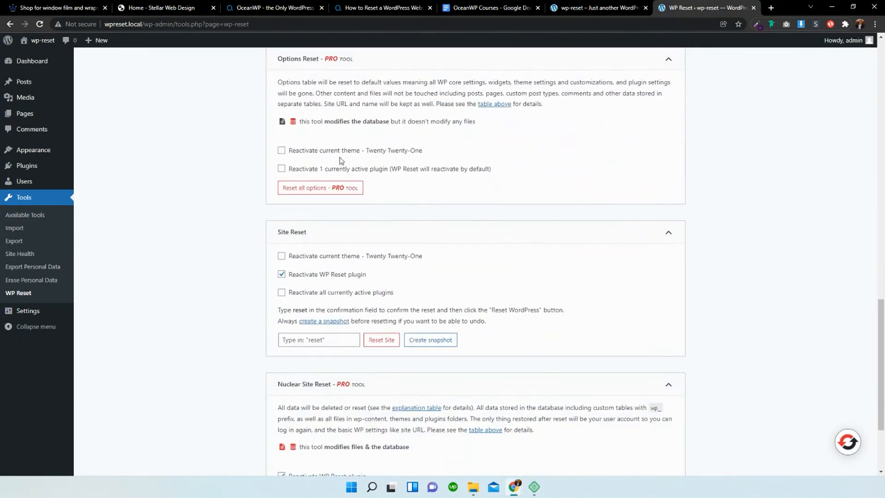
scroll(down, 3)
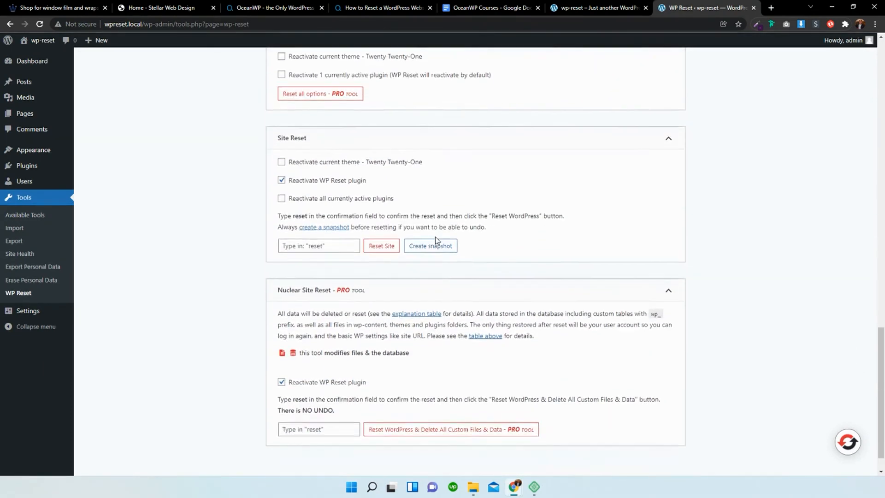
scroll(up, 3)
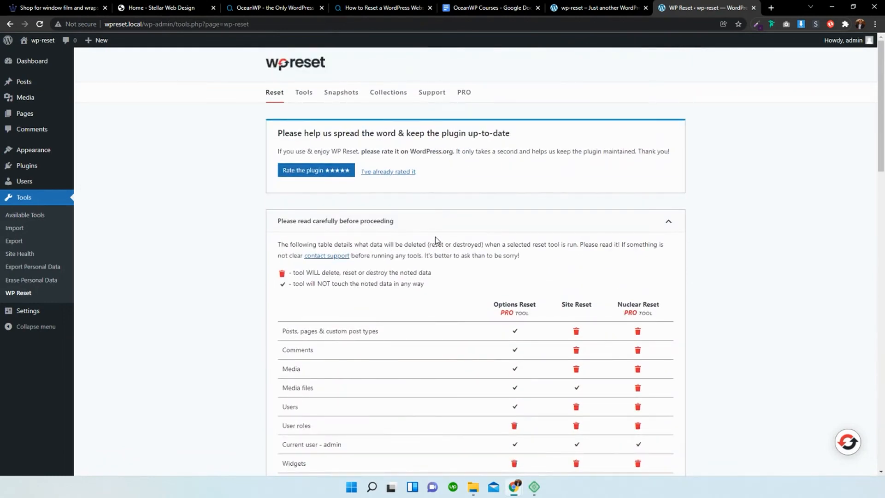
mouse_move(388, 5)
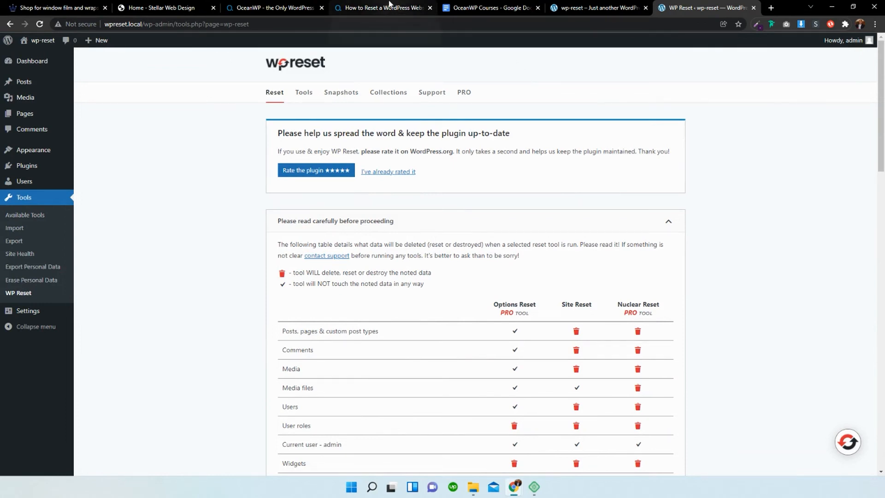
Step: Read the OceanWP article's Manually Resetting WordPress section on deleting and recreating the database
click(383, 9)
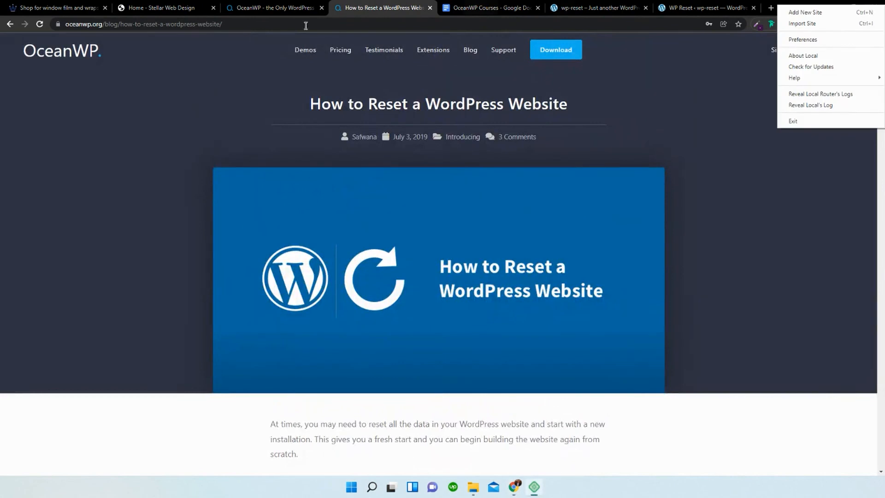
scroll(down, 3)
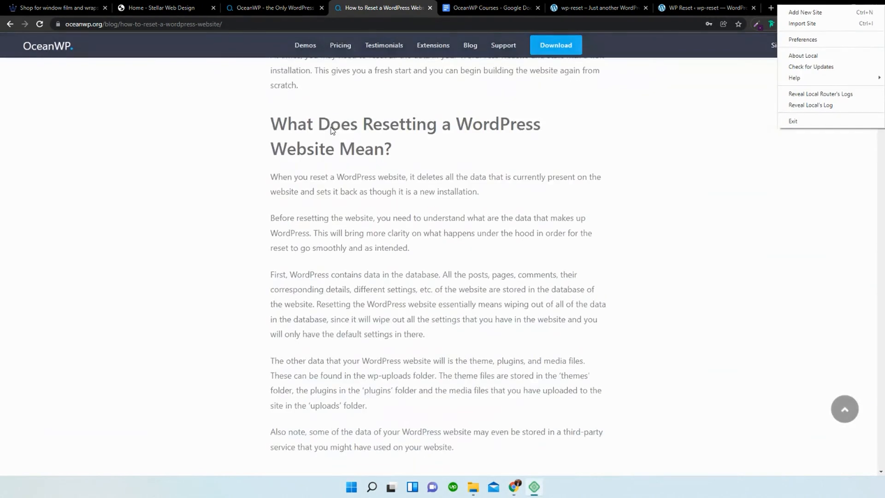
scroll(down, 3)
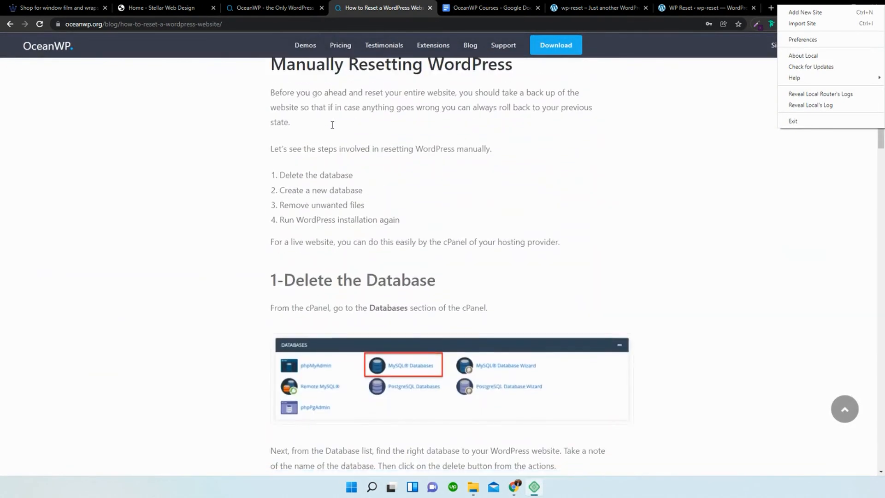
scroll(down, 3)
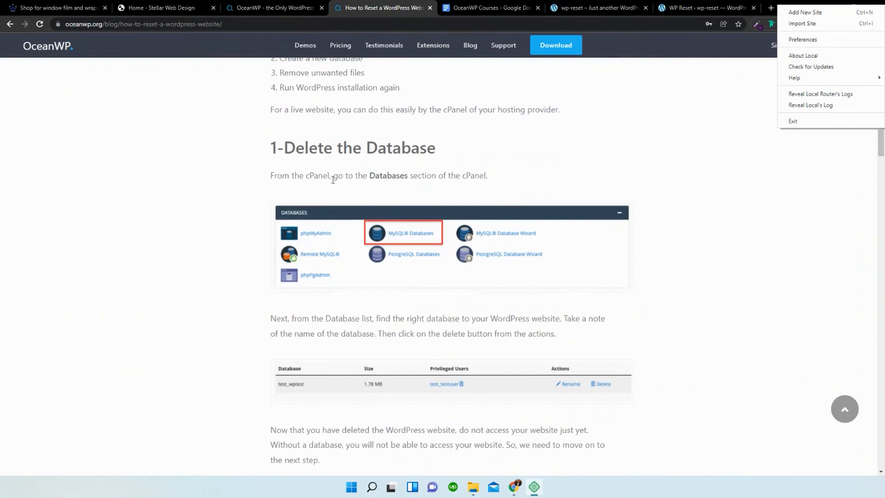
scroll(down, 3)
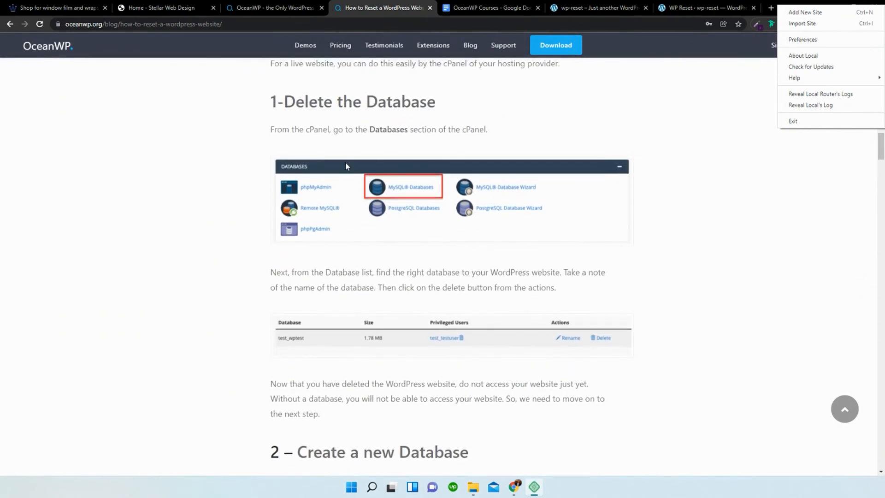
scroll(down, 3)
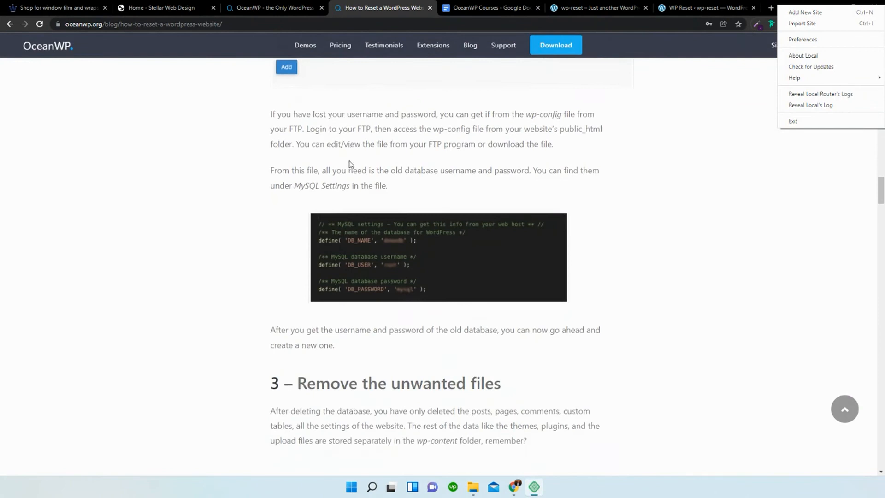
scroll(up, 3)
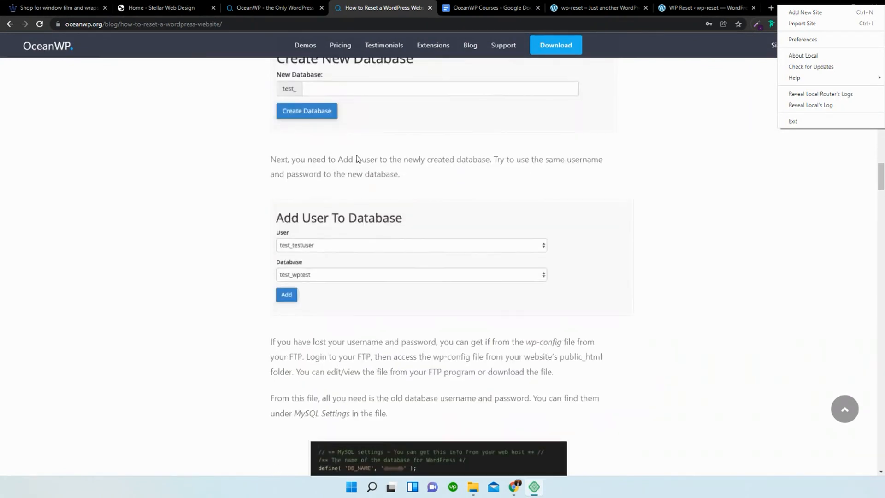
scroll(up, 3)
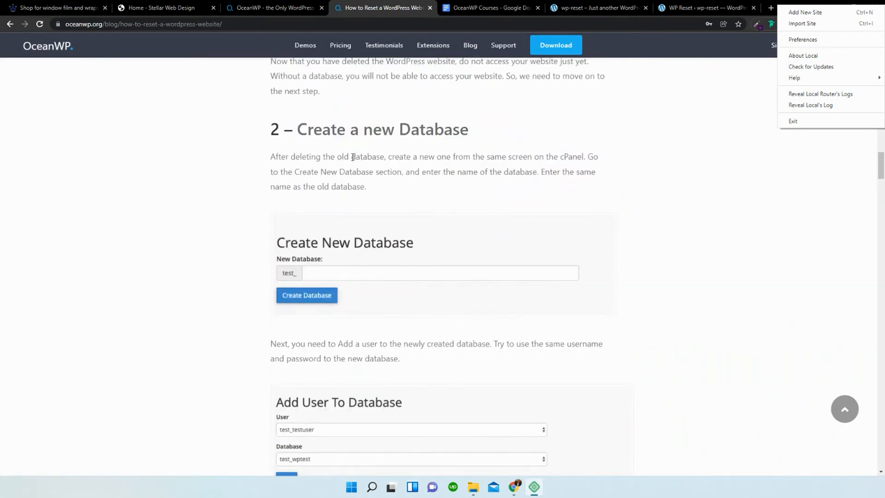
scroll(up, 3)
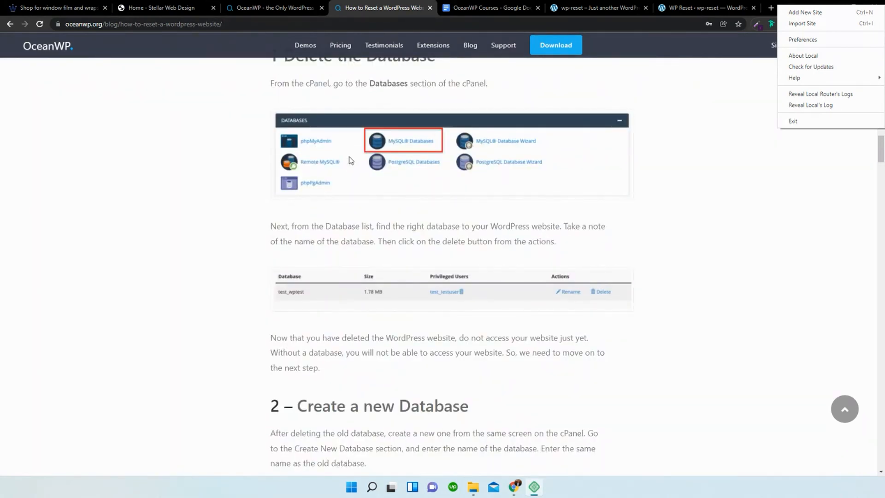
scroll(up, 3)
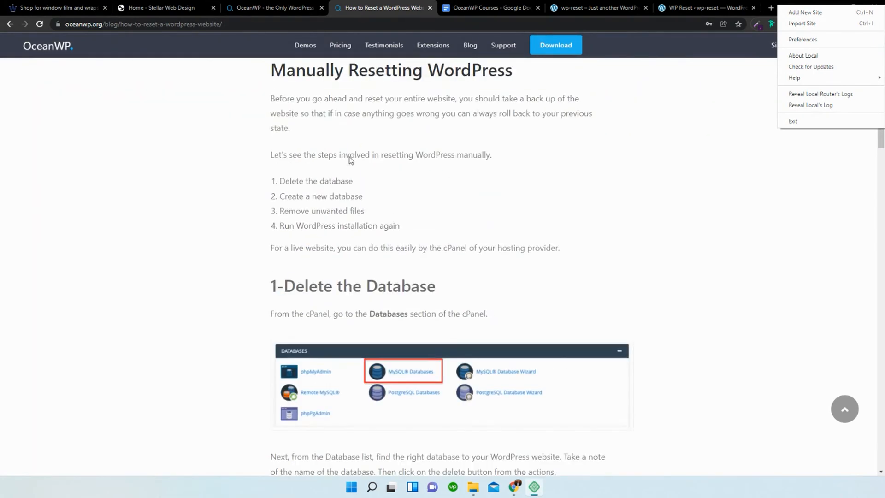
scroll(up, 3)
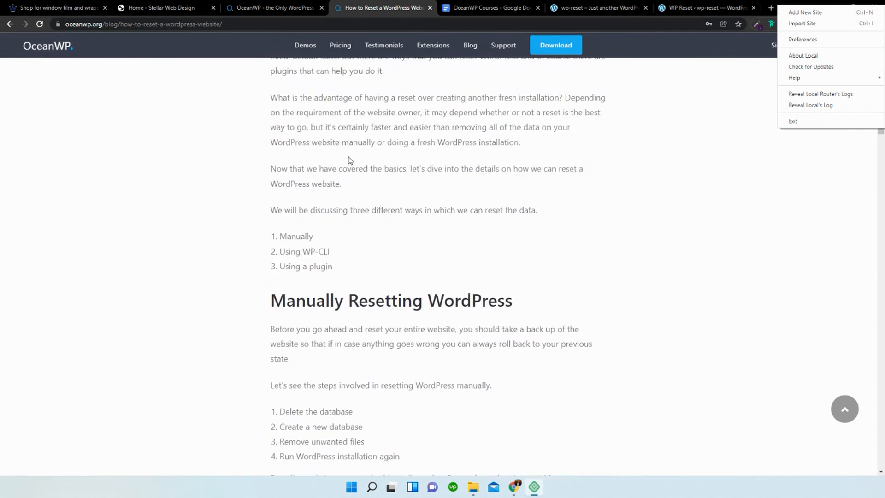